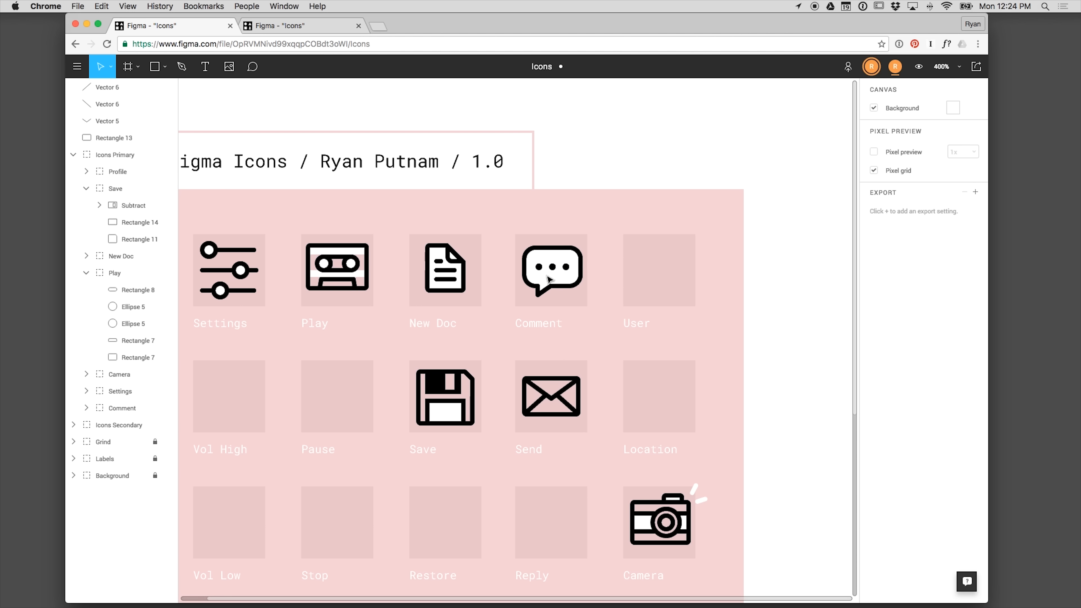
pyautogui.moveTo(647, 317)
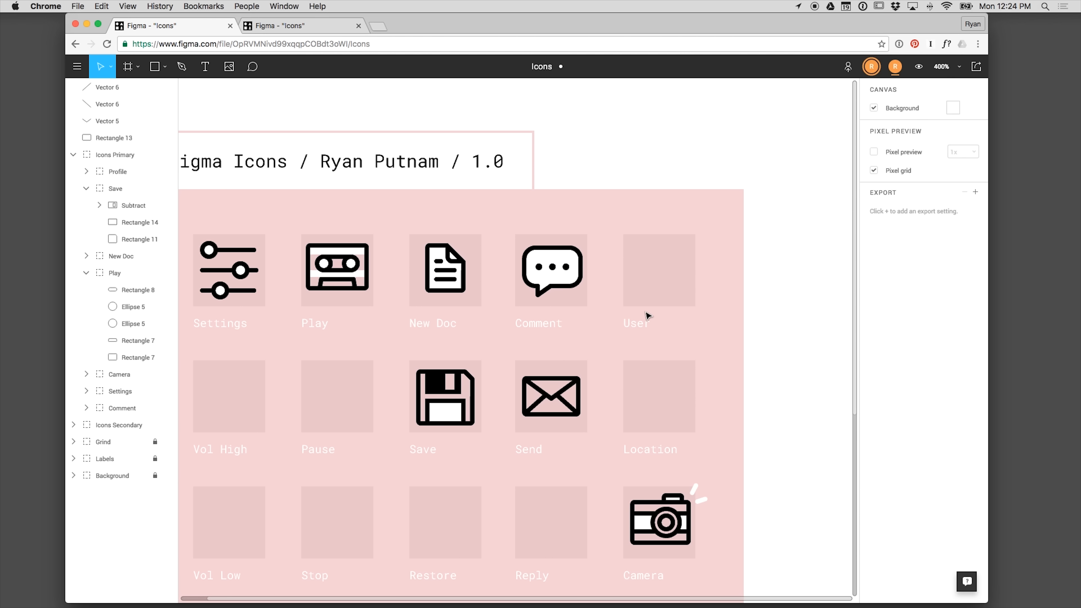